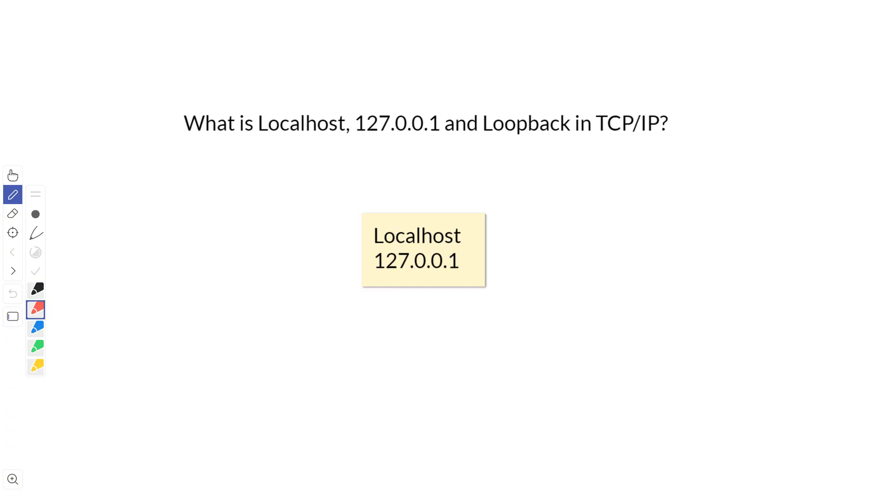
mouse_move(674, 301)
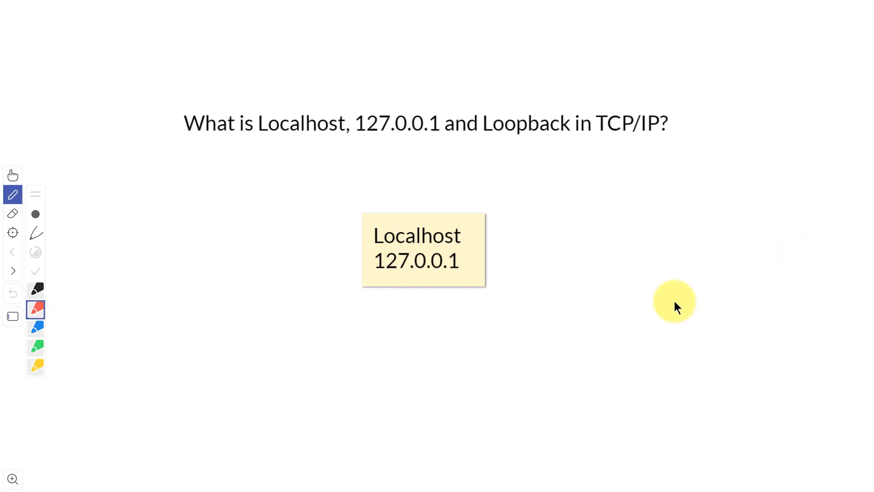
mouse_move(368, 235)
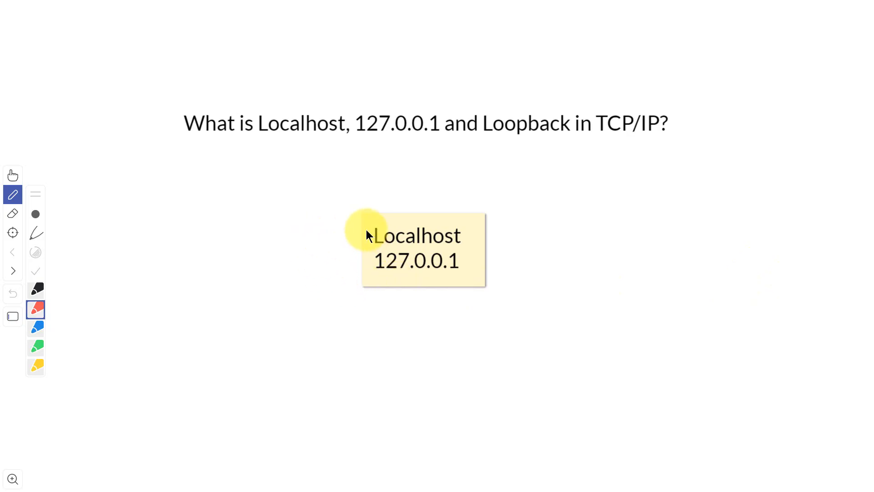
mouse_move(372, 248)
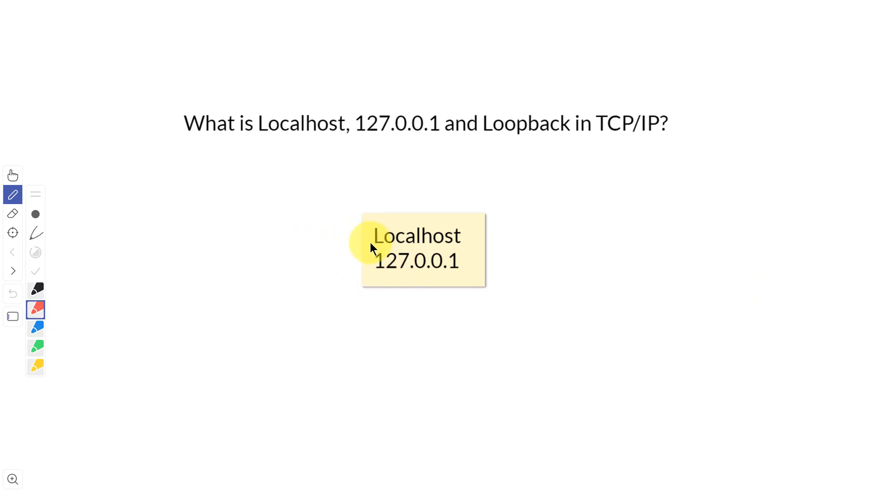
mouse_move(381, 264)
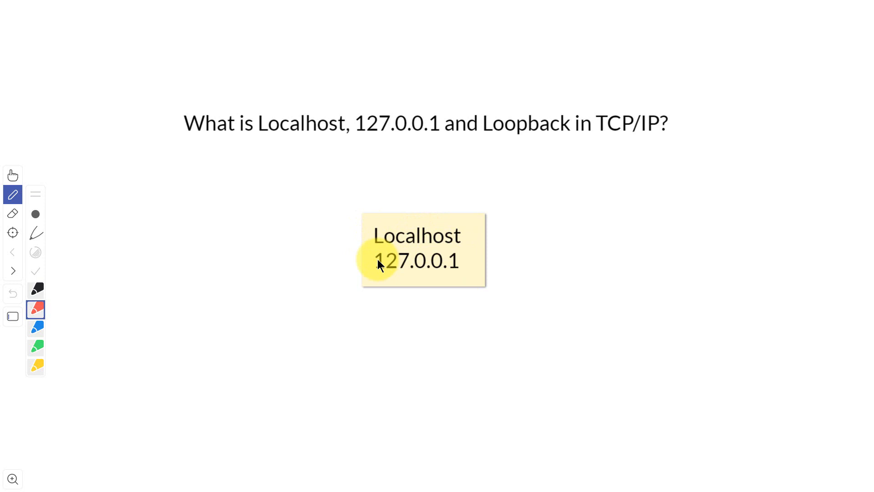
mouse_move(412, 270)
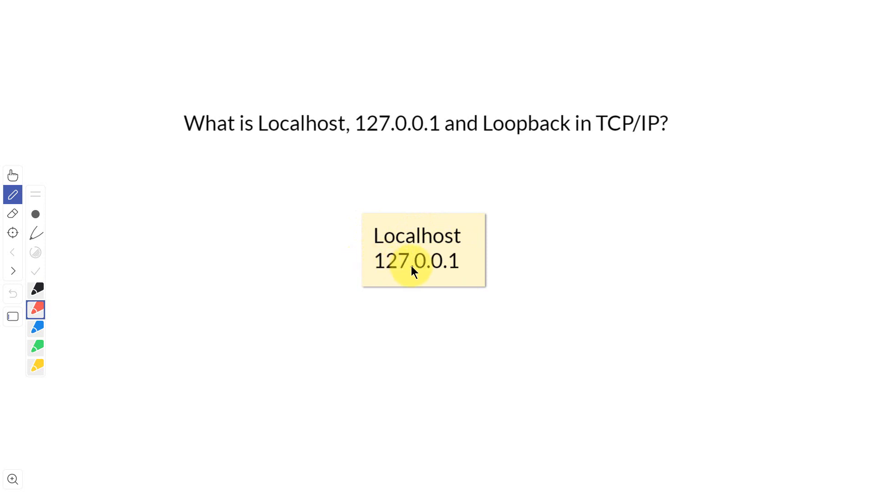
mouse_move(337, 240)
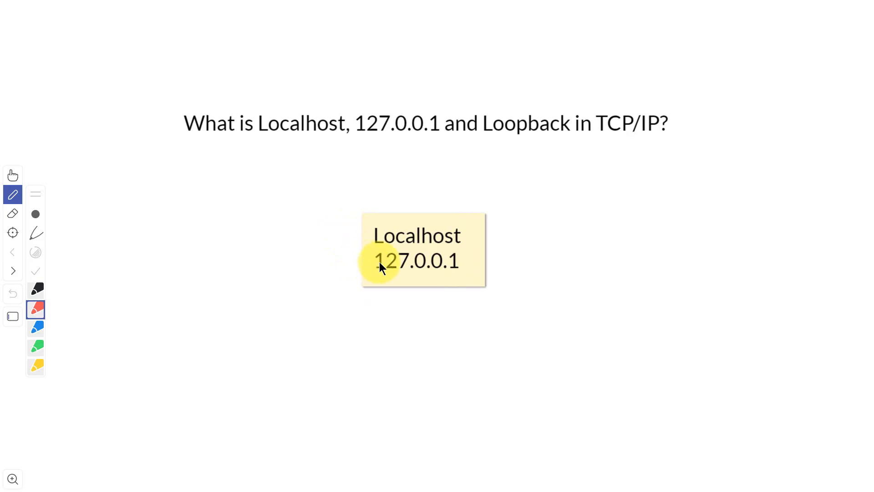
mouse_move(457, 270)
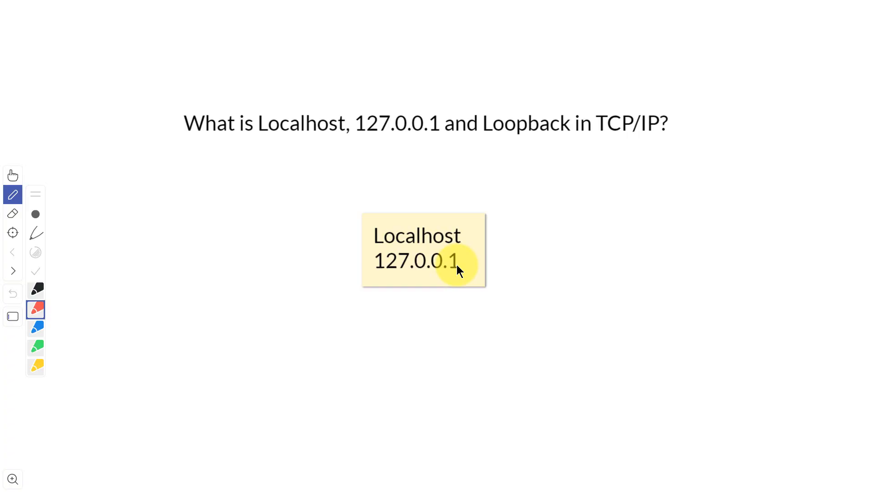
mouse_move(391, 269)
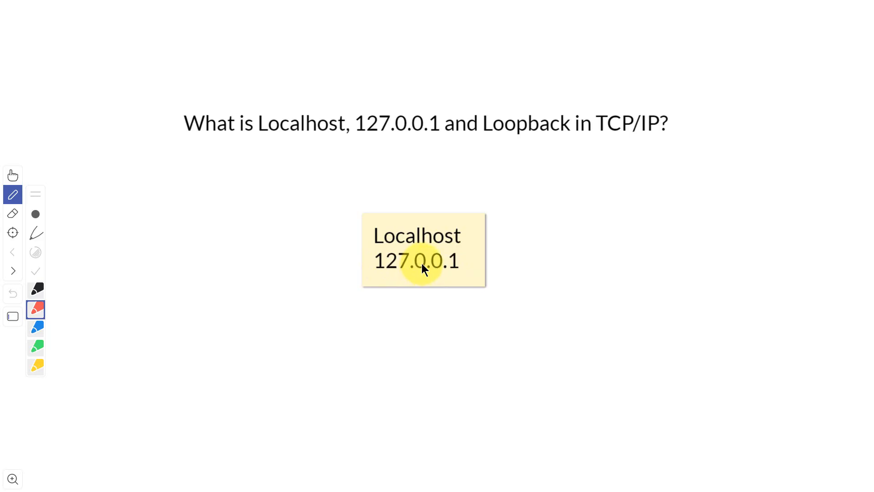
mouse_move(434, 267)
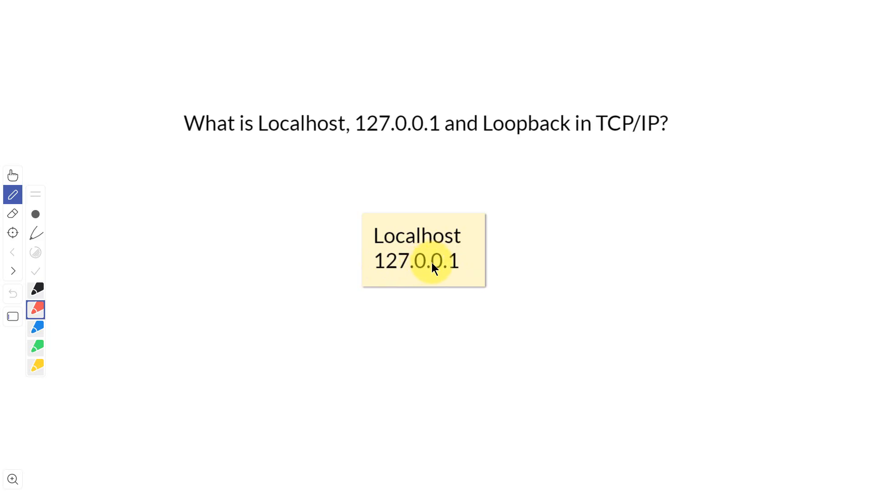
mouse_move(465, 265)
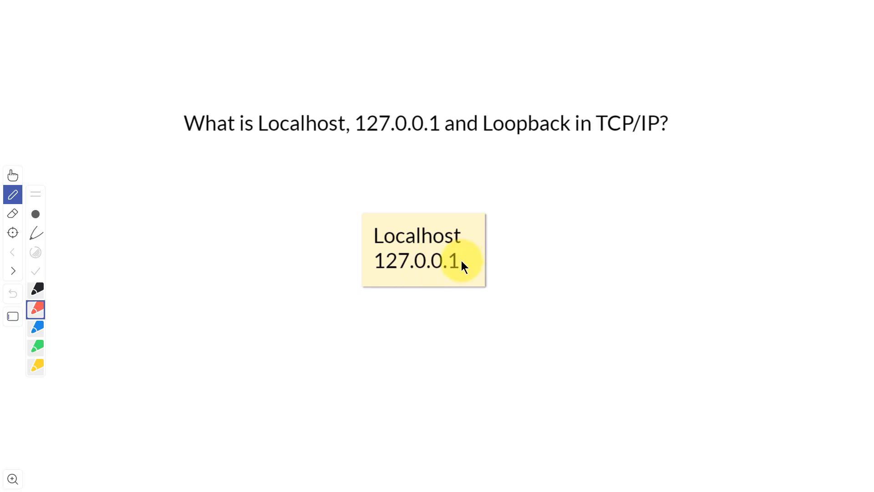
mouse_move(474, 267)
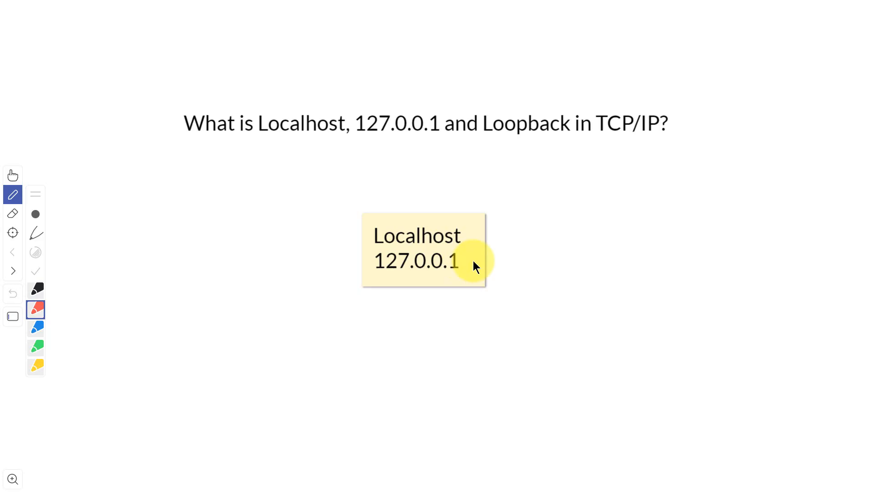
mouse_move(84, 264)
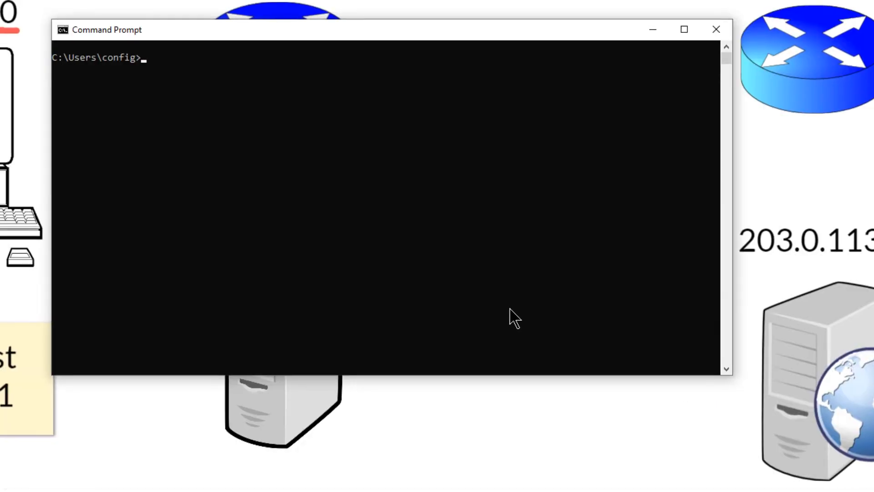
- Run 'ping localhost' and receive four replies from ::1 with 0% packet loss
text(pi)
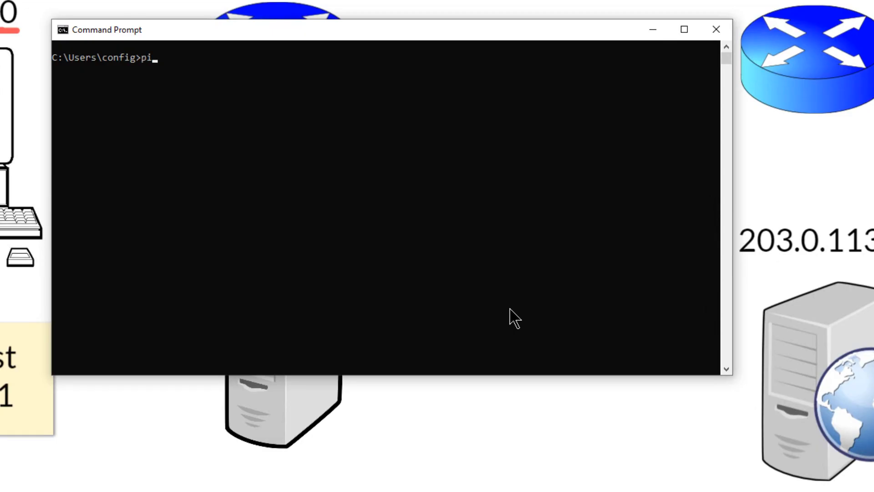
text(ng localhost)
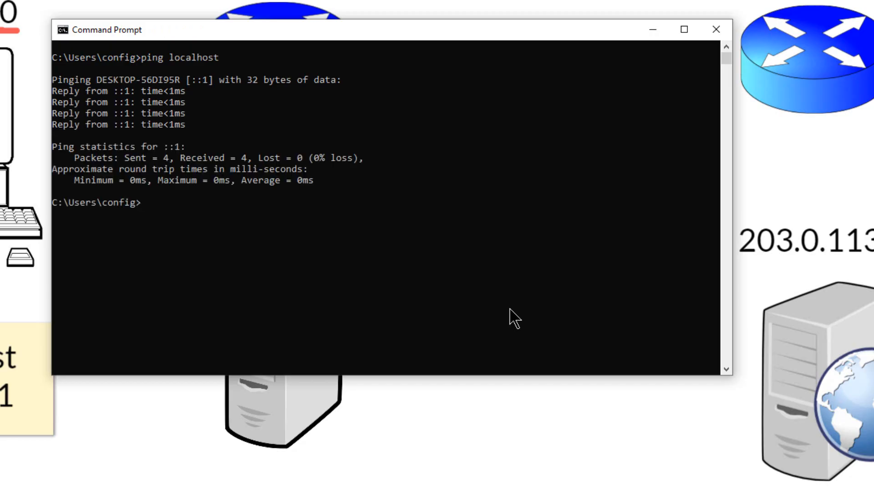
- Run 'ping 127.0.0.1' and receive four replies with 0% packet loss
text(p)
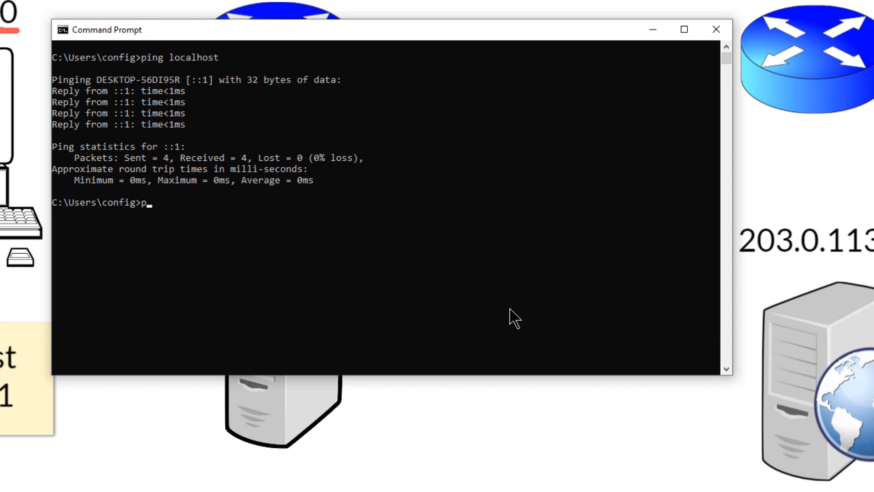
text(ing 12)
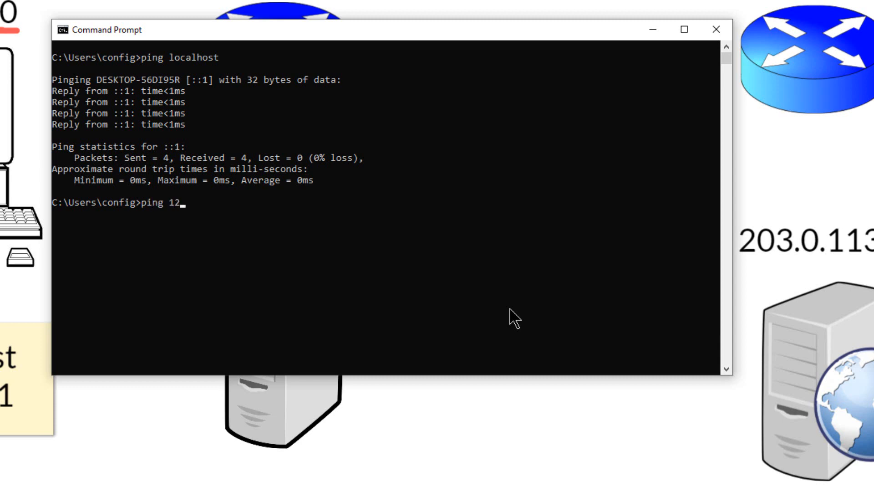
text(7.0.0.1)
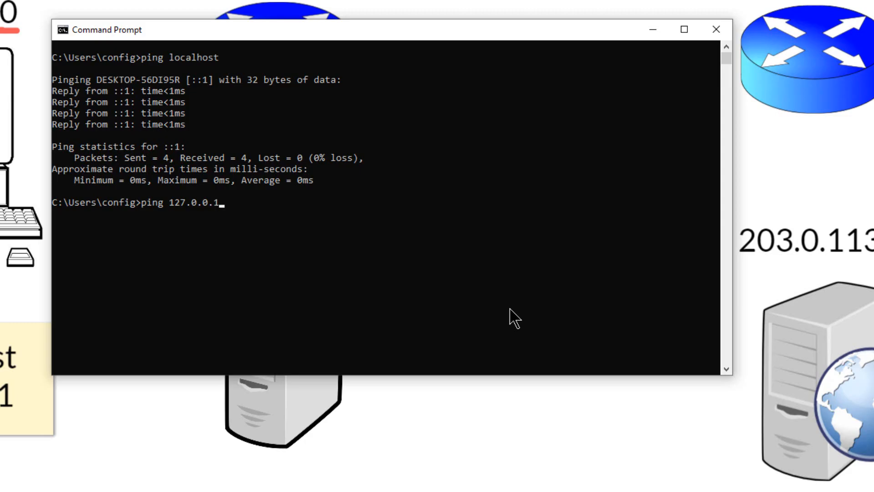
key(Return)
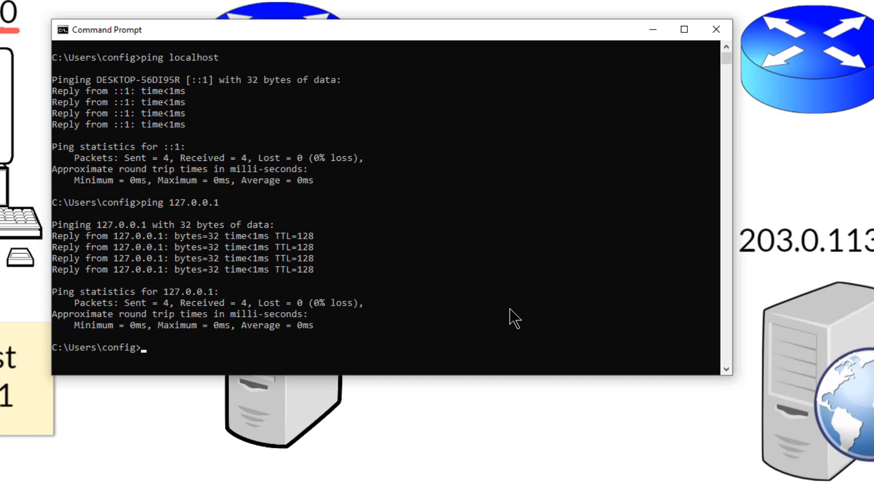
mouse_move(388, 276)
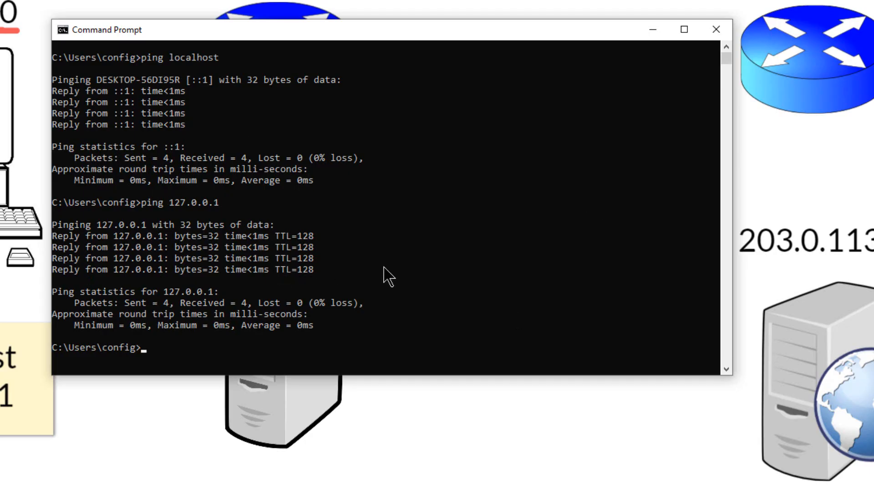
mouse_move(651, 29)
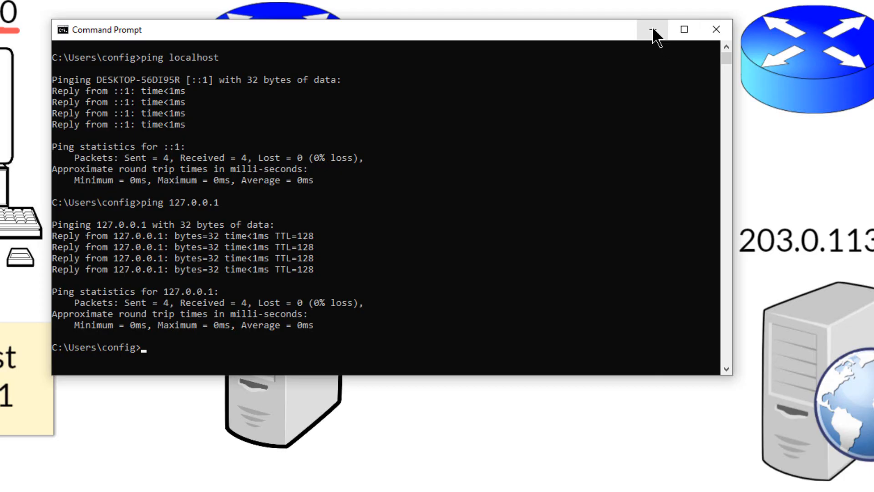
mouse_move(653, 31)
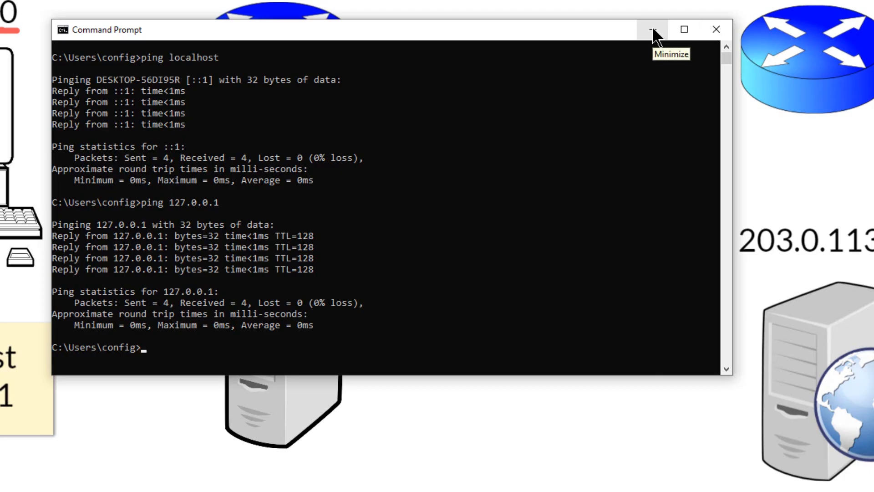